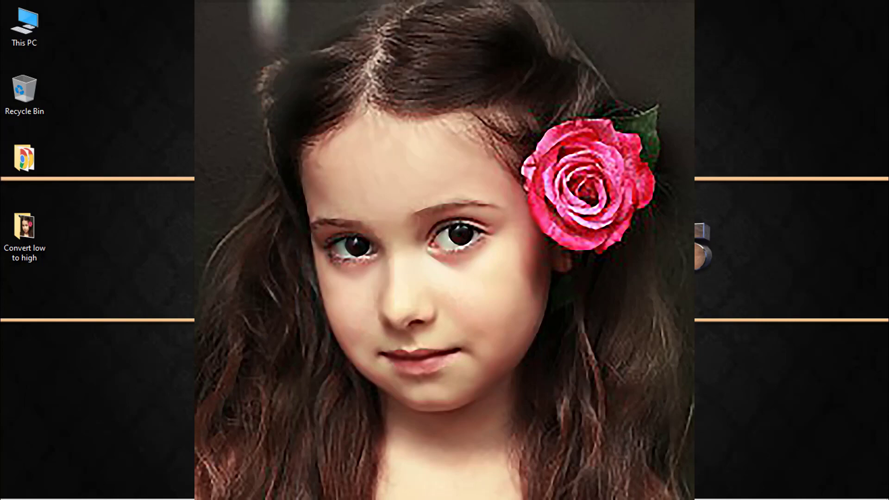
Bring Photoshop to the front with an empty workspace
left_click(524, 485)
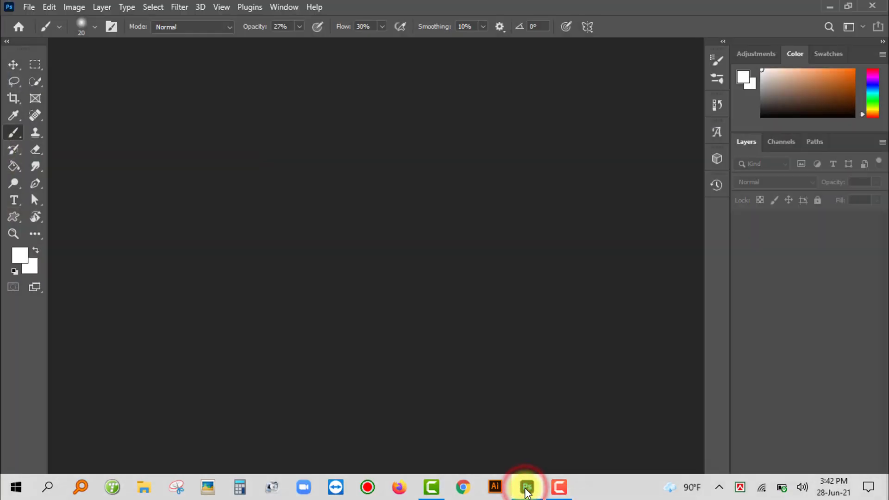
Check the Low res Image file's properties, then open the 240×240 JPG portrait
left_click(27, 7)
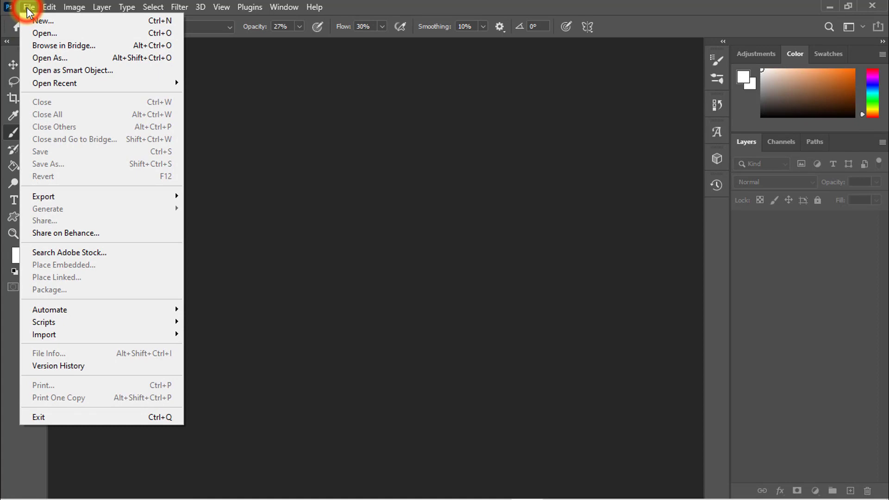
left_click(41, 33)
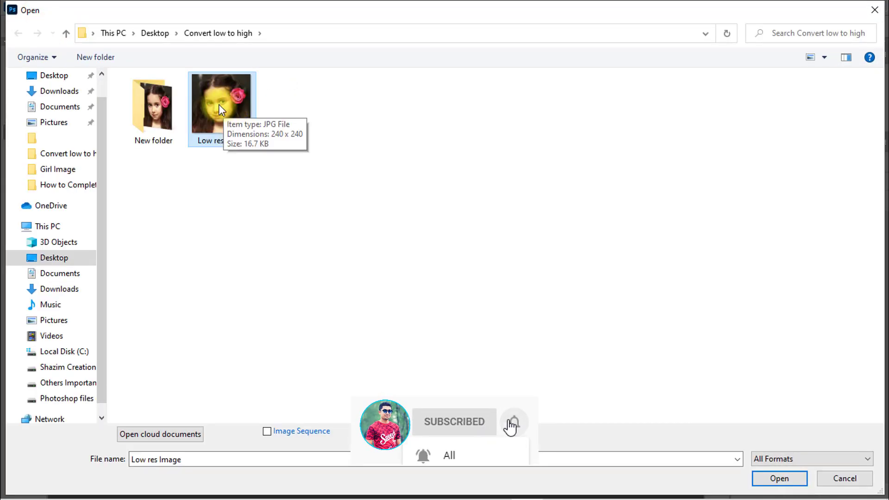
right_click(220, 106)
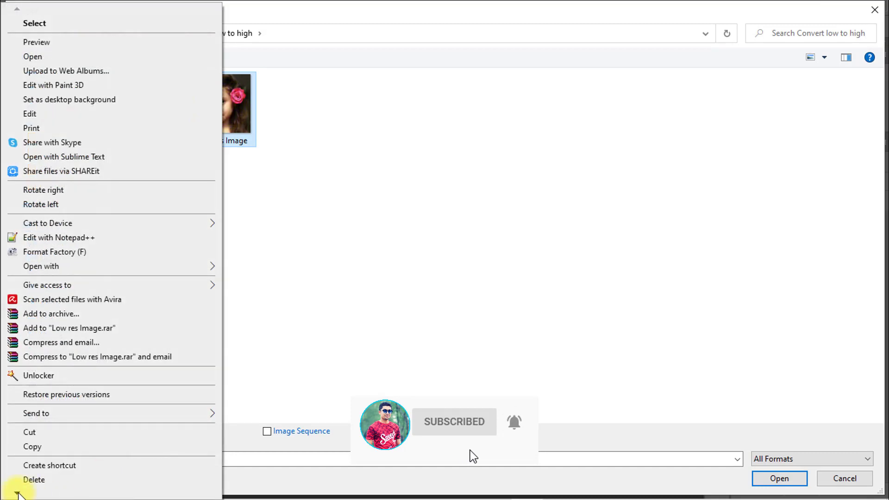
left_click(45, 480)
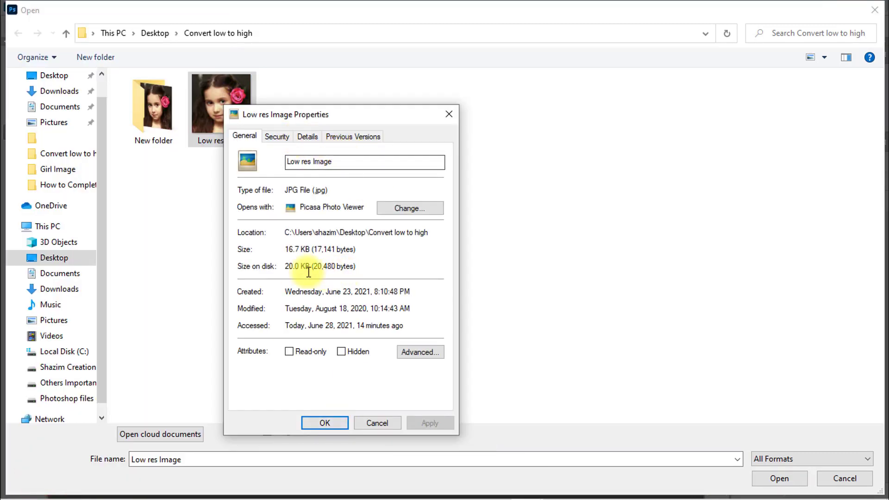
mouse_move(255, 255)
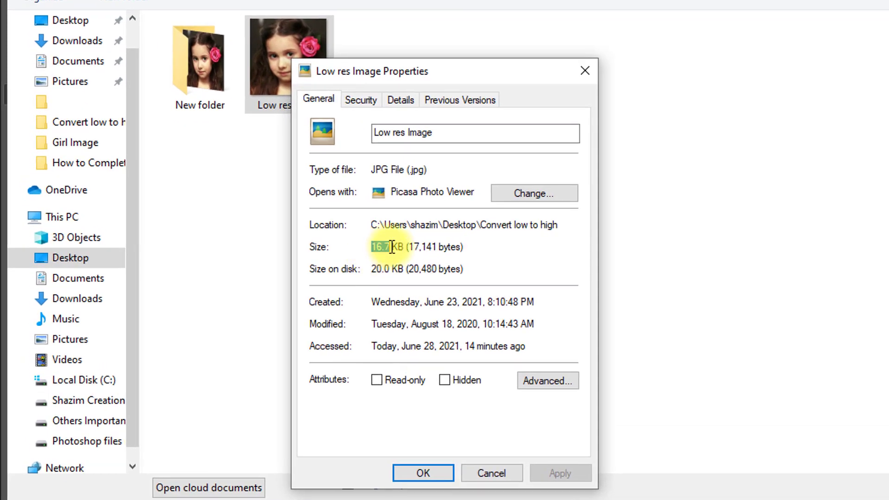
left_click(403, 251)
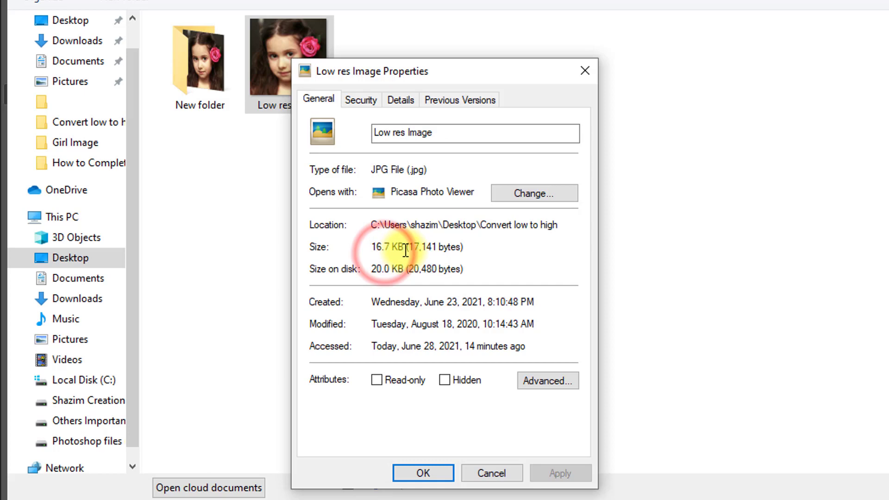
left_click(423, 472)
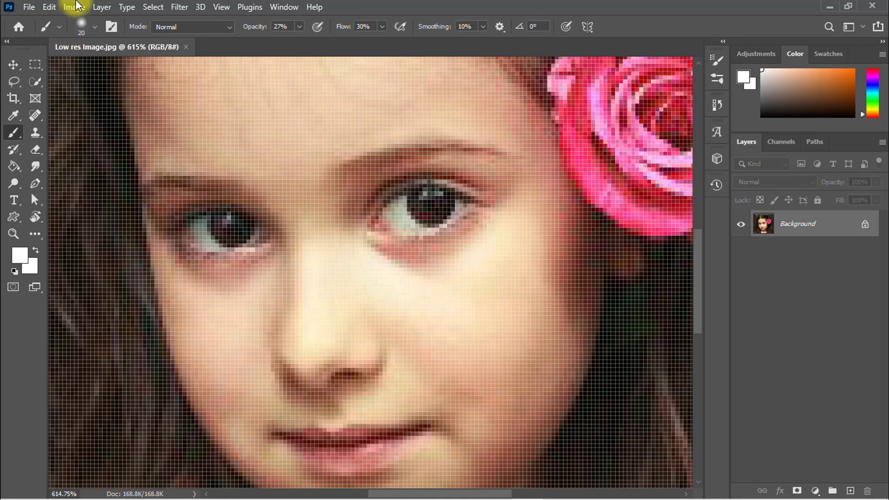
Show the Image menu commands to reach Image Size
left_click(72, 8)
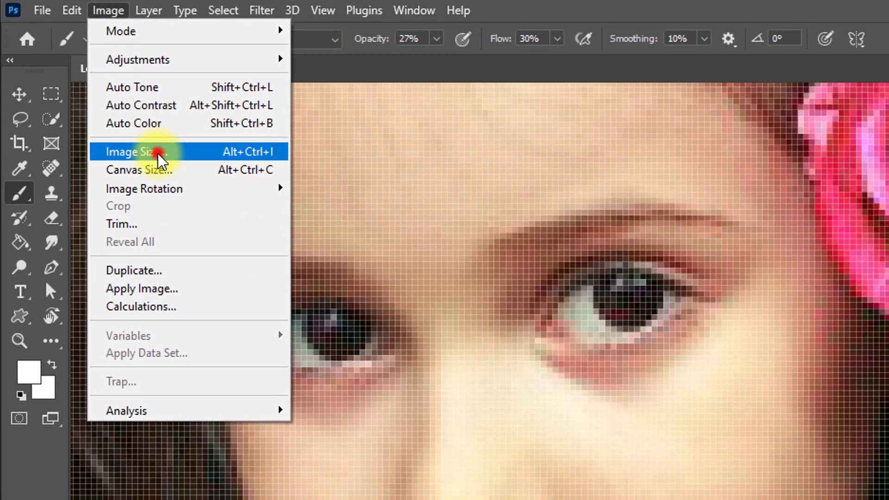
Resize to 2000×2000 px at 300 ppi, Preserve Details (enlargement) resampling, Reduce Noise 20%
left_click(143, 152)
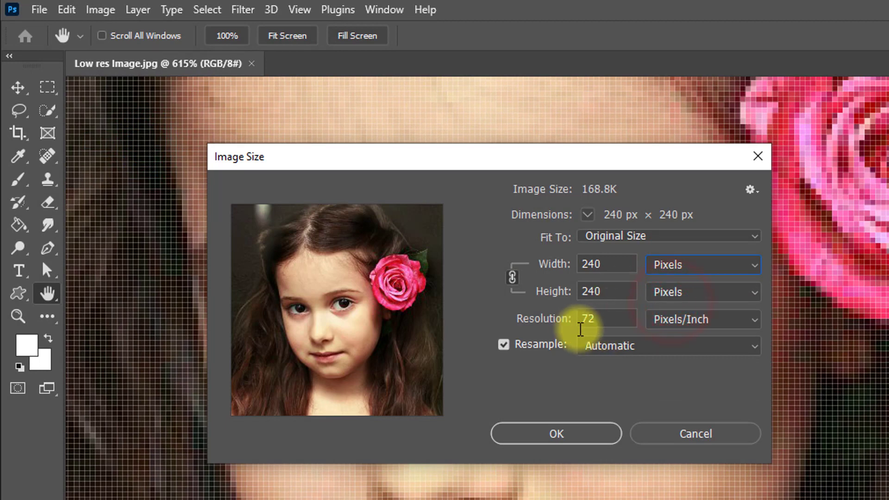
left_click(604, 318)
type("300")
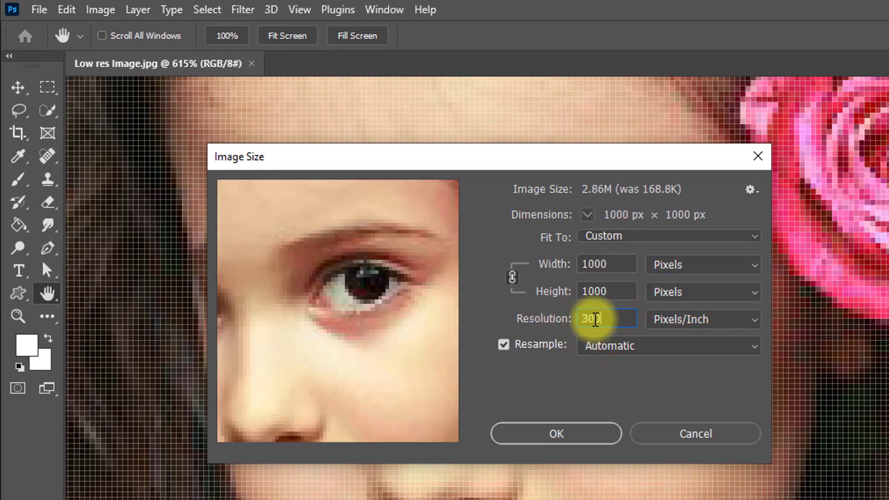
left_click(607, 265)
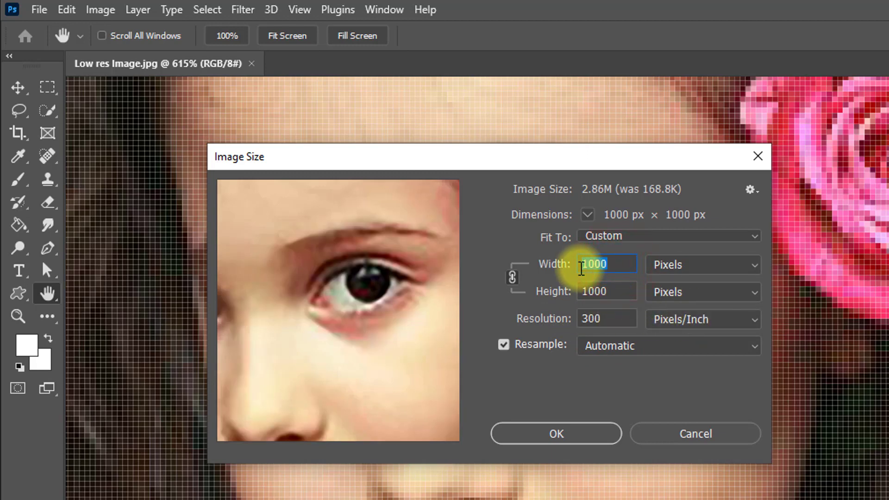
type("2000")
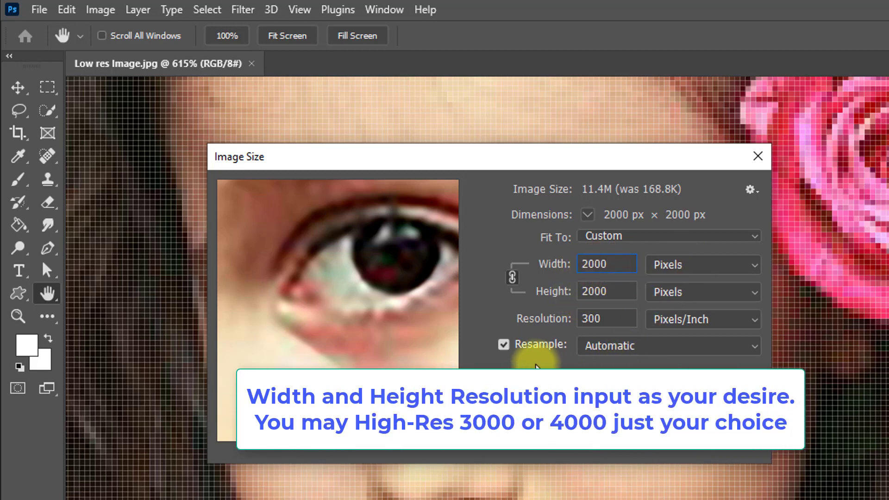
mouse_move(615, 348)
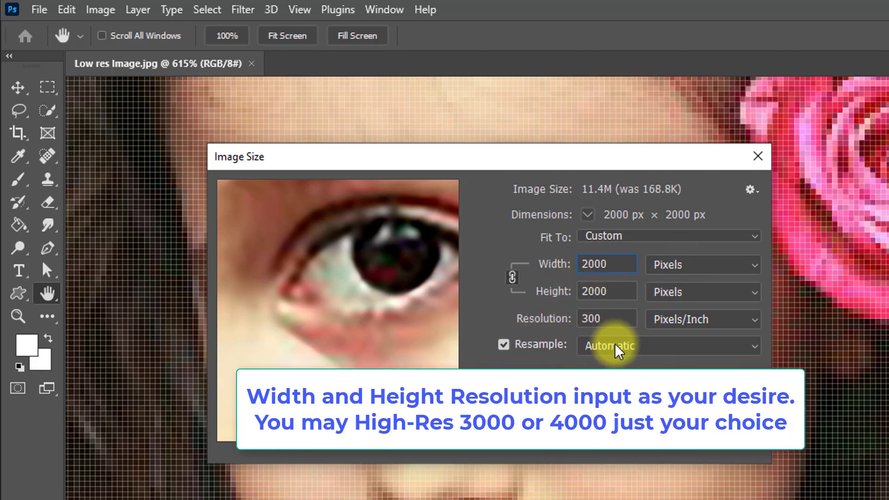
left_click(669, 347)
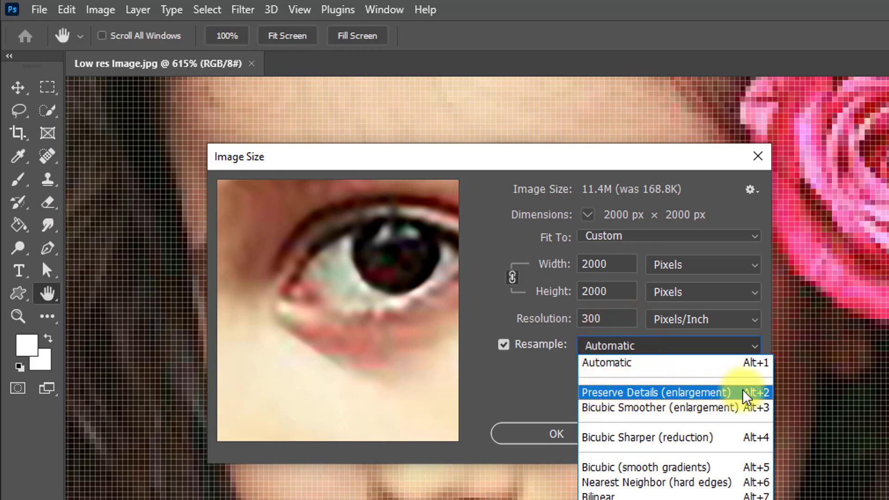
left_click(656, 392)
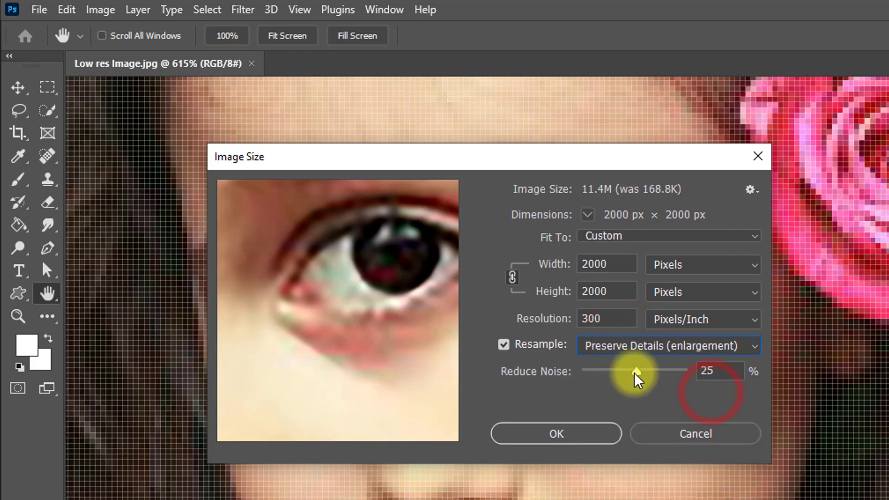
left_click_drag(635, 370, 578, 371)
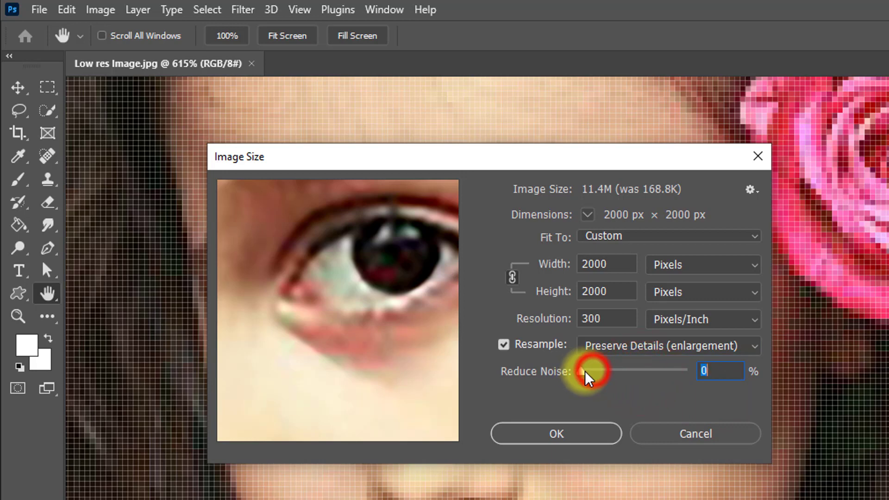
left_click_drag(587, 370, 633, 370)
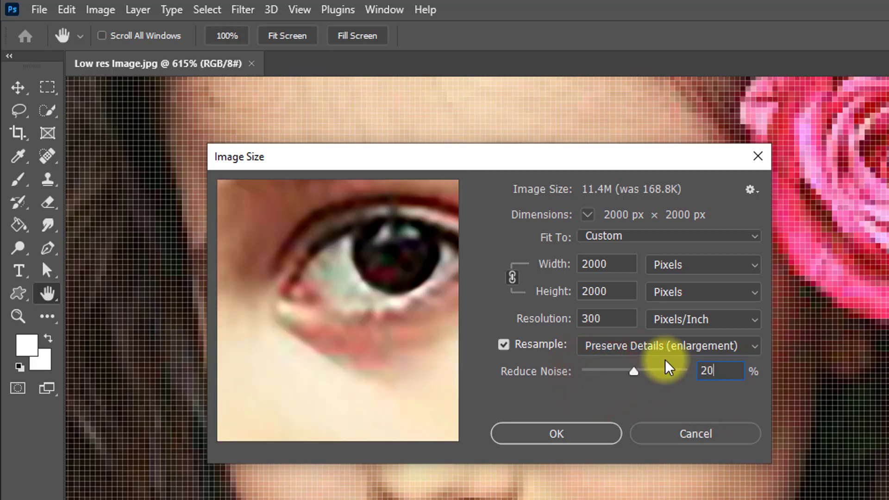
left_click(548, 433)
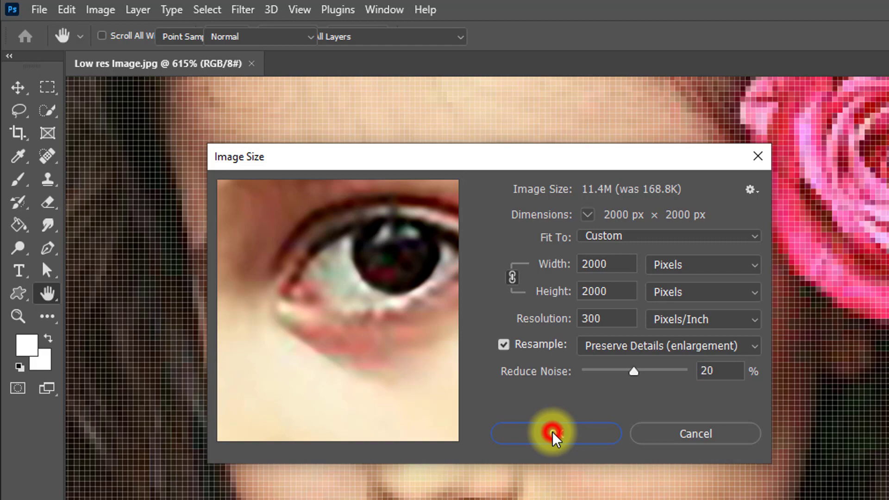
left_click(553, 434)
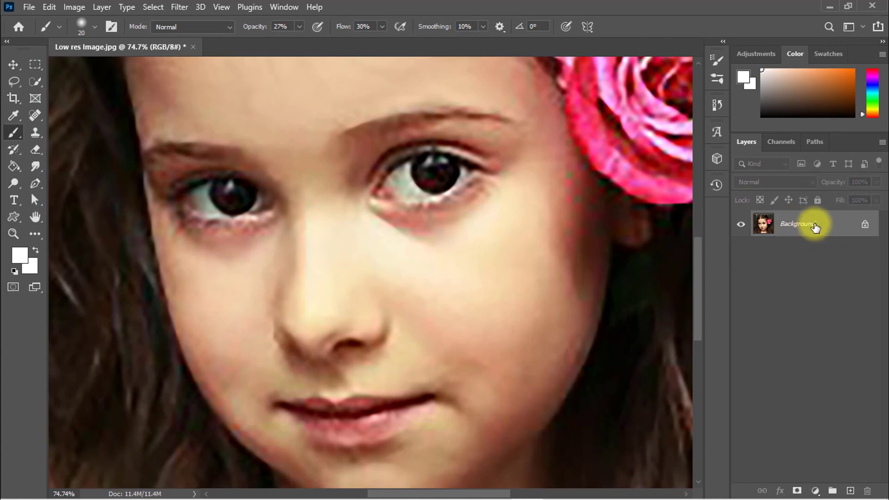
Duplicate the Background layer into a copy to become the Smooth skin layer
right_click(804, 223)
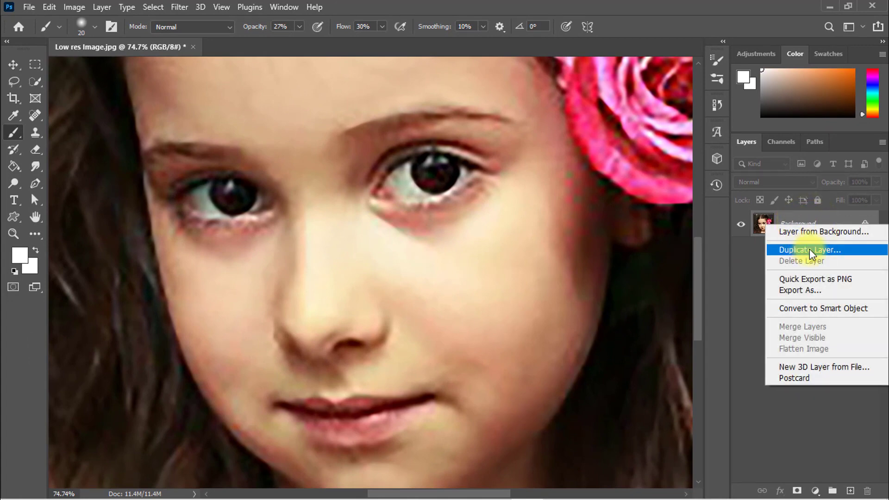
left_click(805, 250)
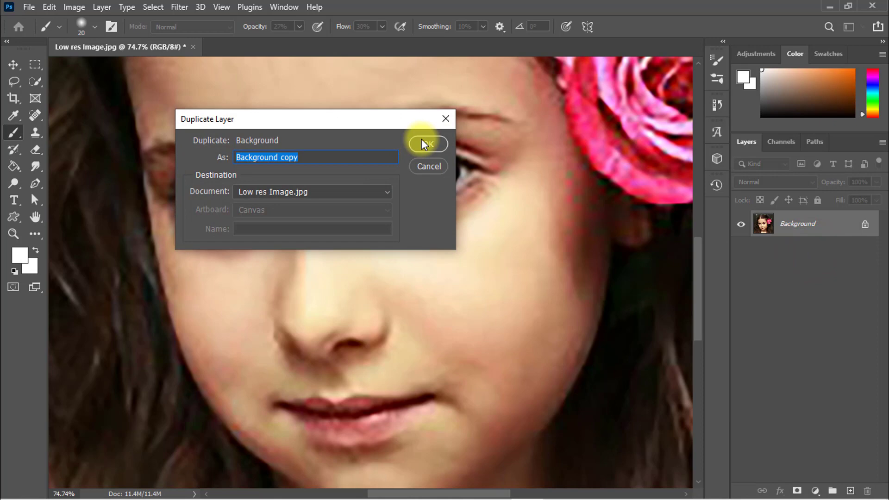
left_click(427, 144)
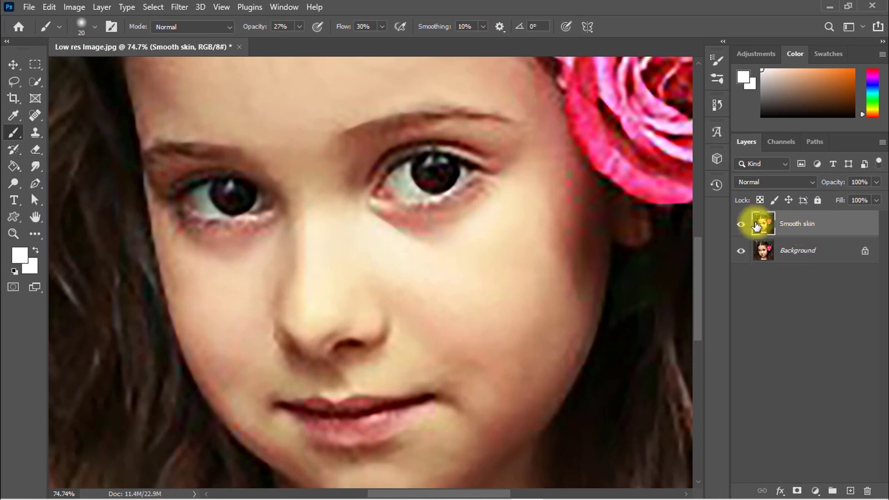
mouse_move(165, 10)
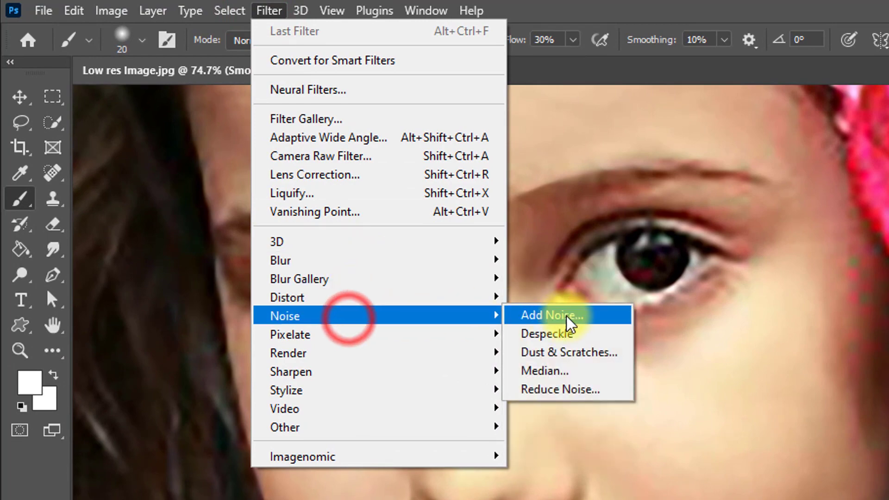
Apply Reduce Noise at strength 10, preserve details 50%, sharpen details 10%
left_click(560, 390)
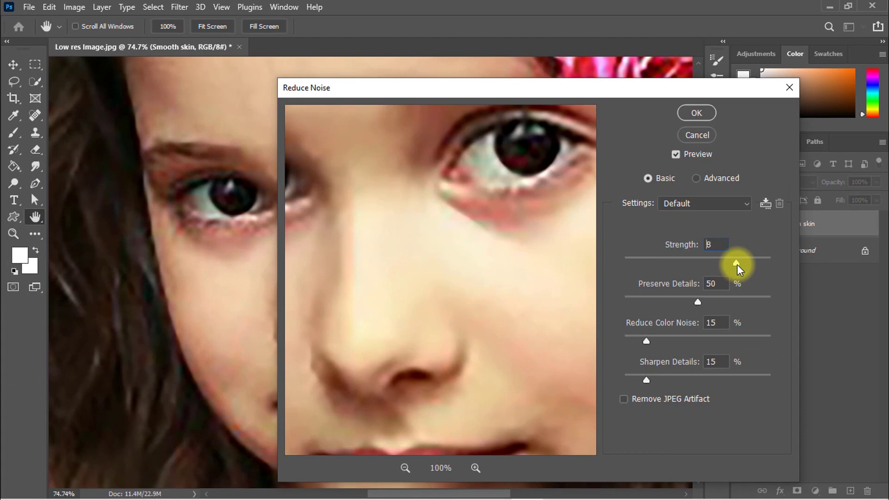
left_click_drag(737, 264, 769, 262)
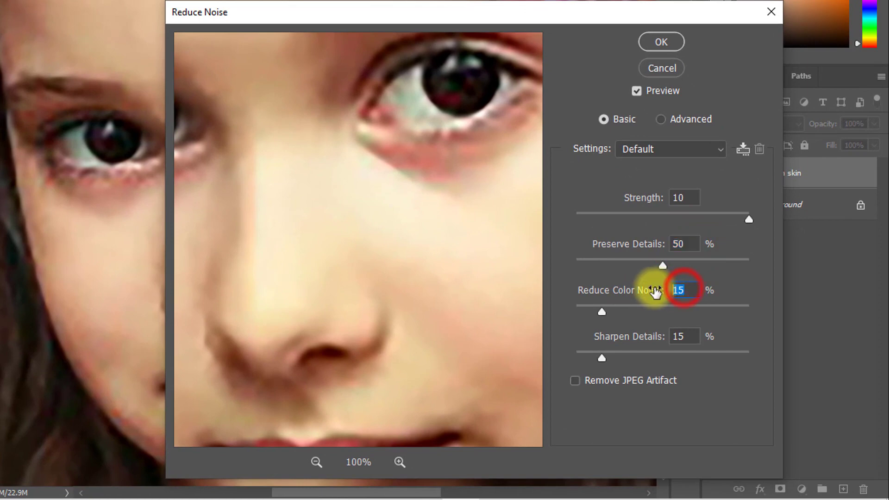
mouse_move(688, 337)
type("10")
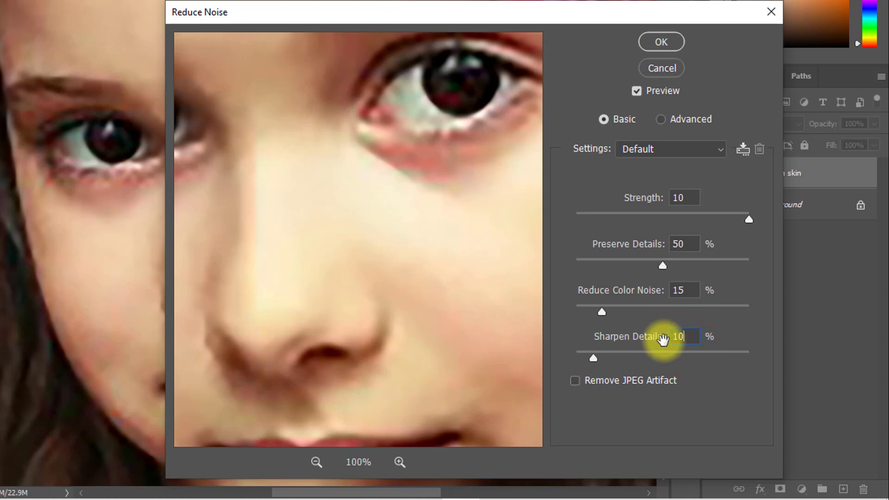
left_click(661, 42)
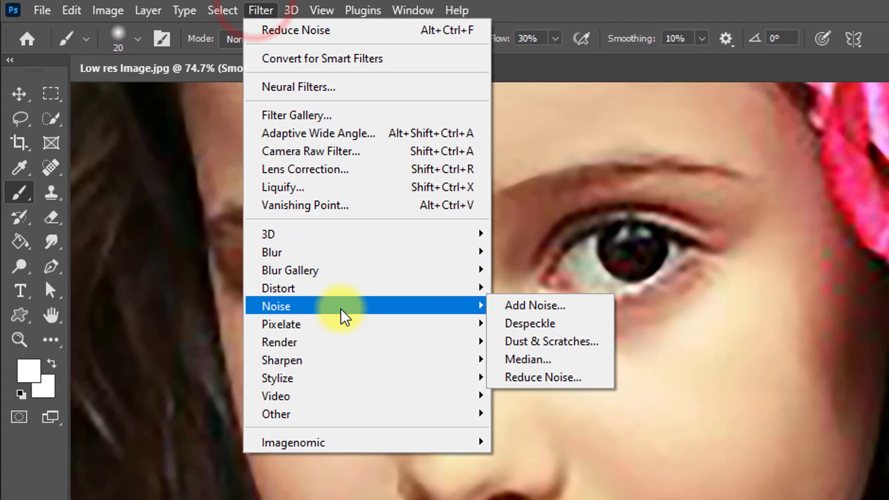
mouse_move(586, 359)
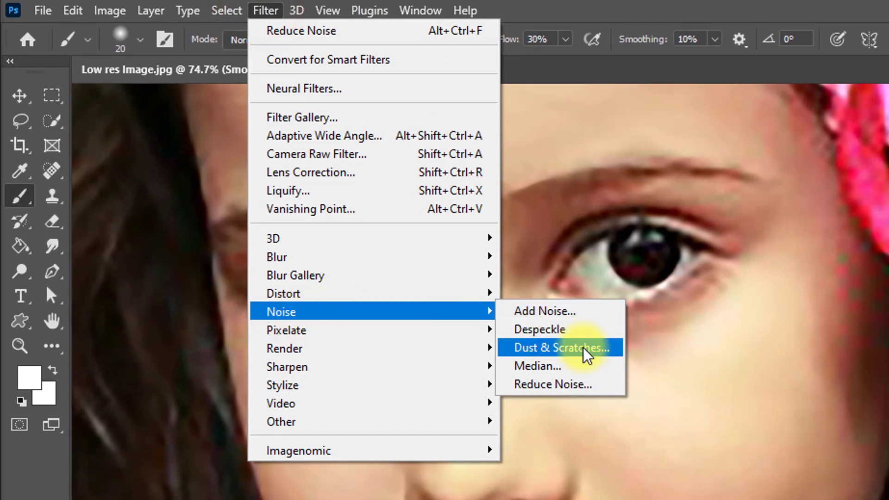
Apply Dust & Scratches with radius 8 px and threshold 0 to Smooth skin
left_click(559, 347)
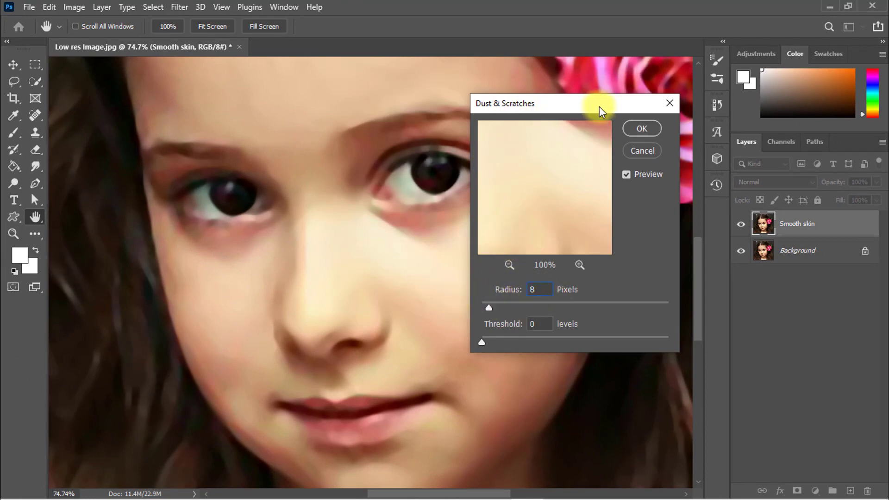
left_click(642, 128)
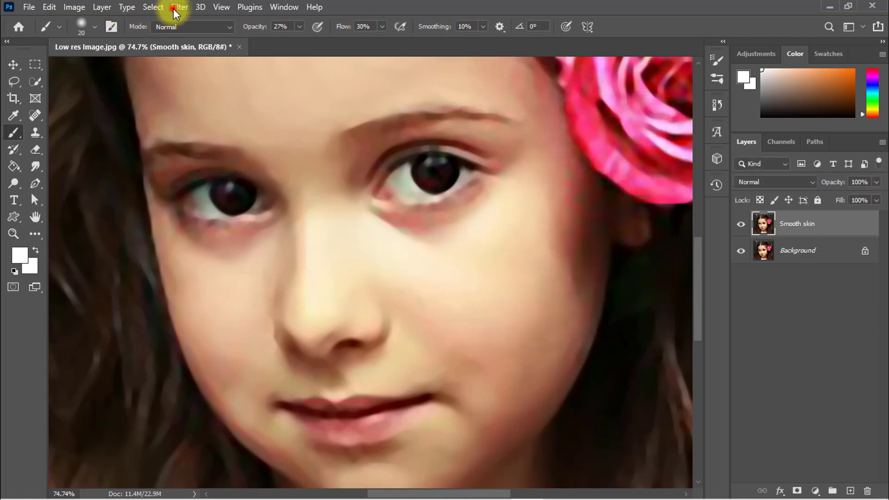
Apply a Gaussian Blur to soften the Smooth skin layer
left_click(179, 8)
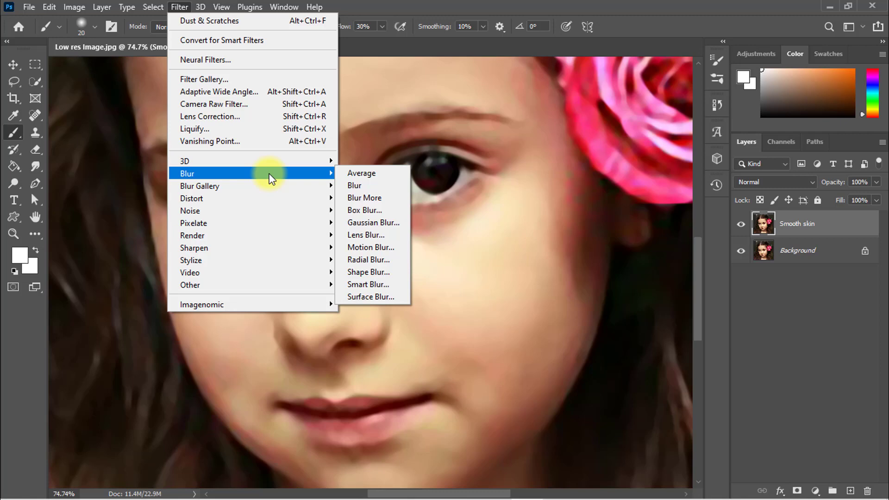
left_click(373, 222)
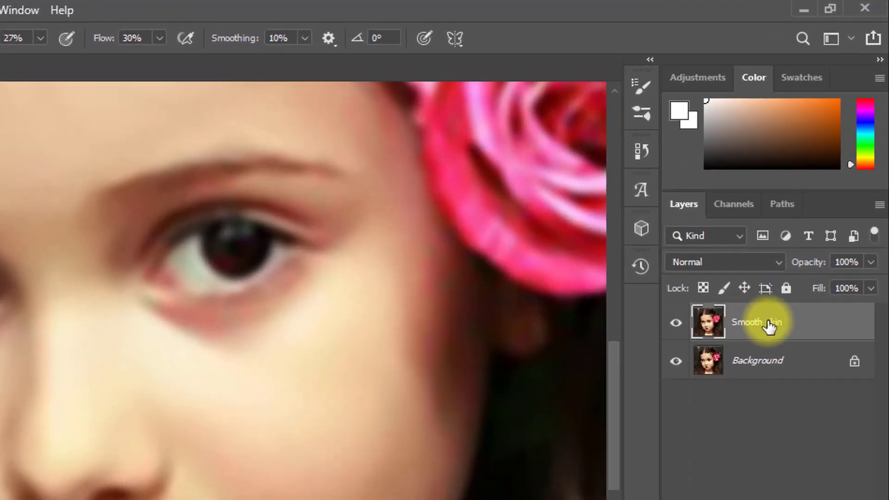
Duplicate the Smooth skin layer and rename the copy Details
right_click(769, 322)
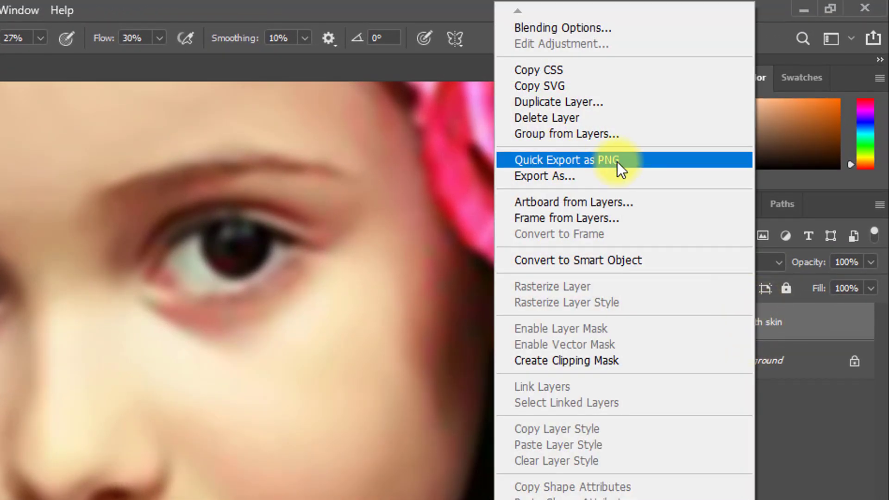
left_click(559, 102)
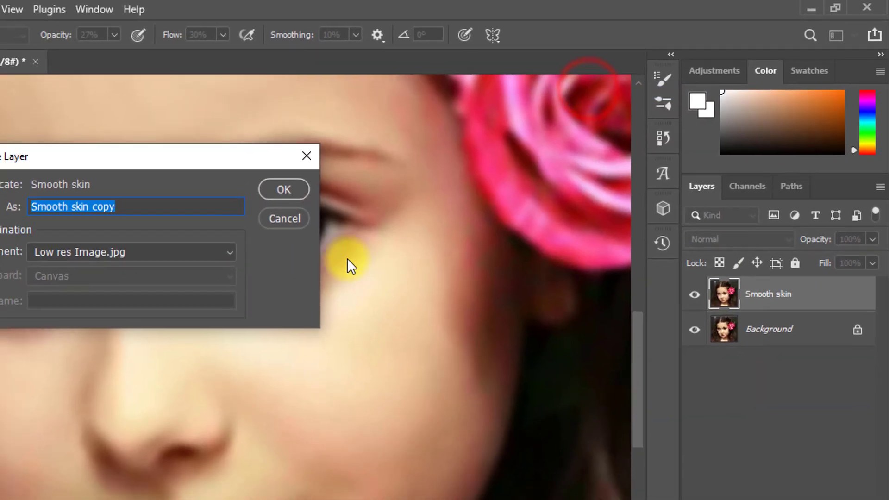
left_click(283, 189)
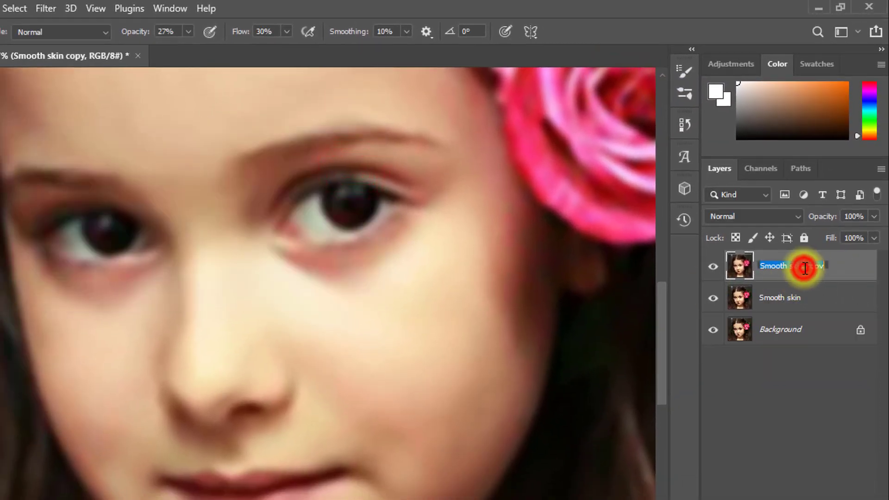
type("Detail")
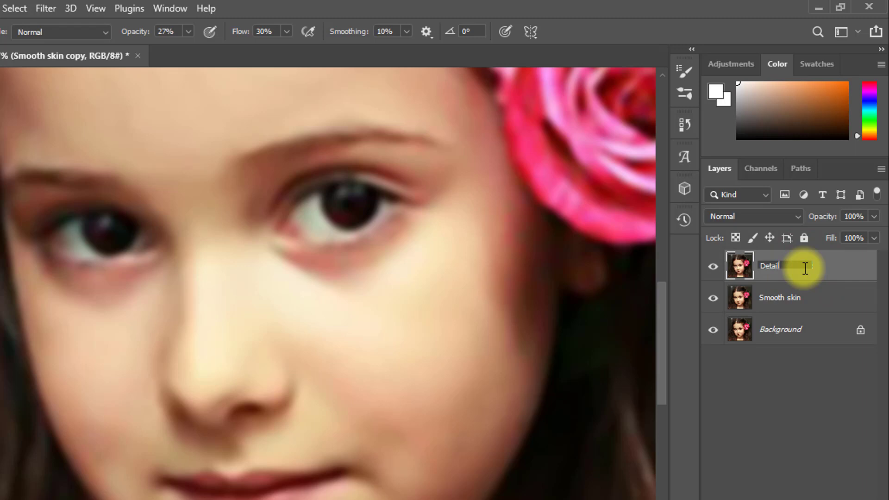
key("Enter")
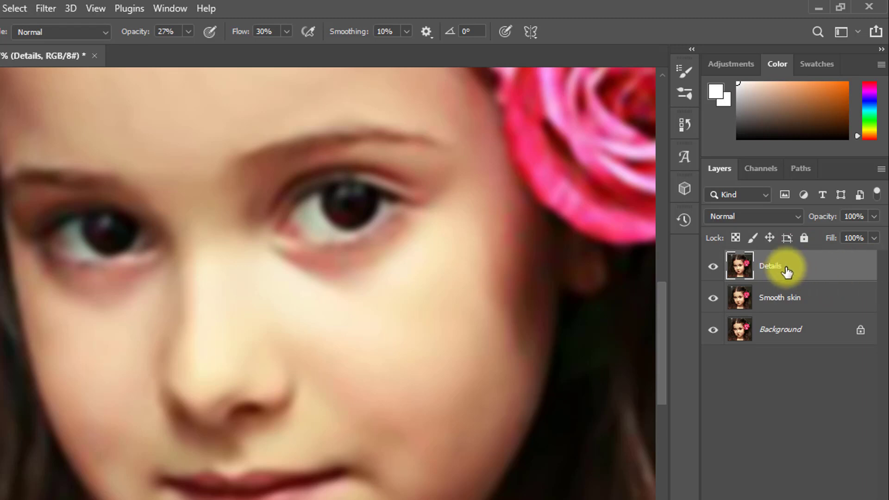
left_click(44, 9)
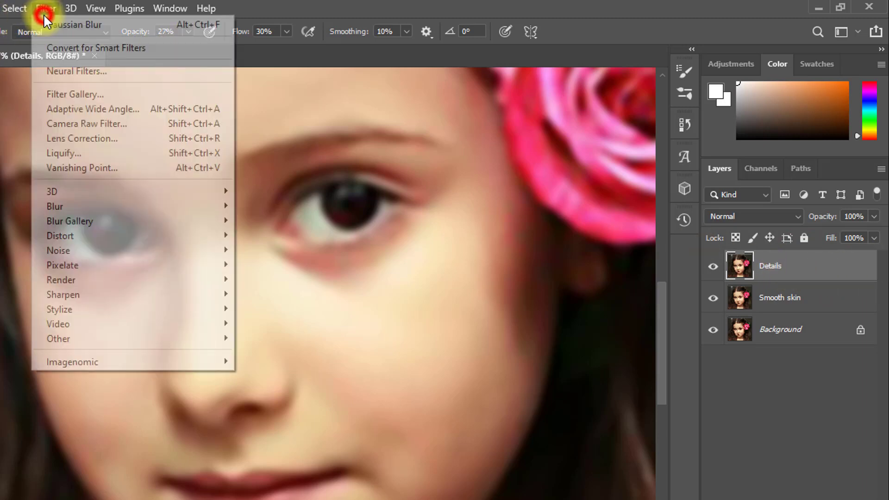
mouse_move(107, 338)
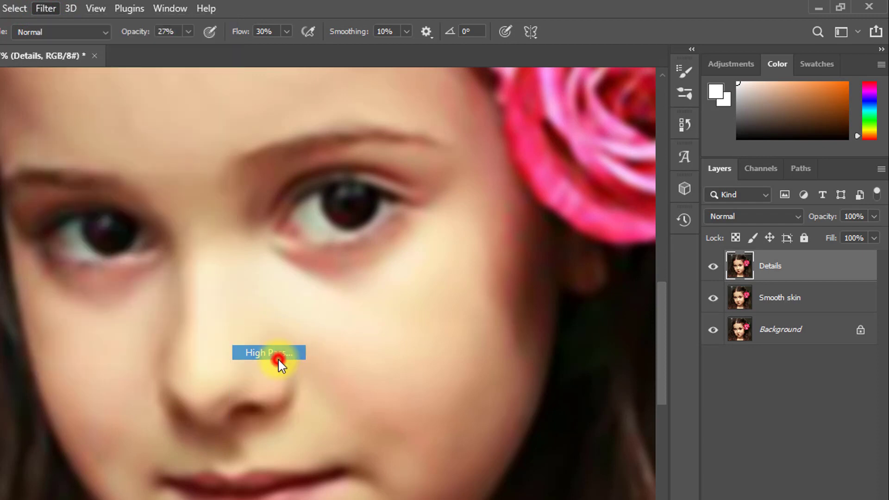
Apply High Pass at 6.6 px to Details and set its blend mode to Overlay
left_click(272, 359)
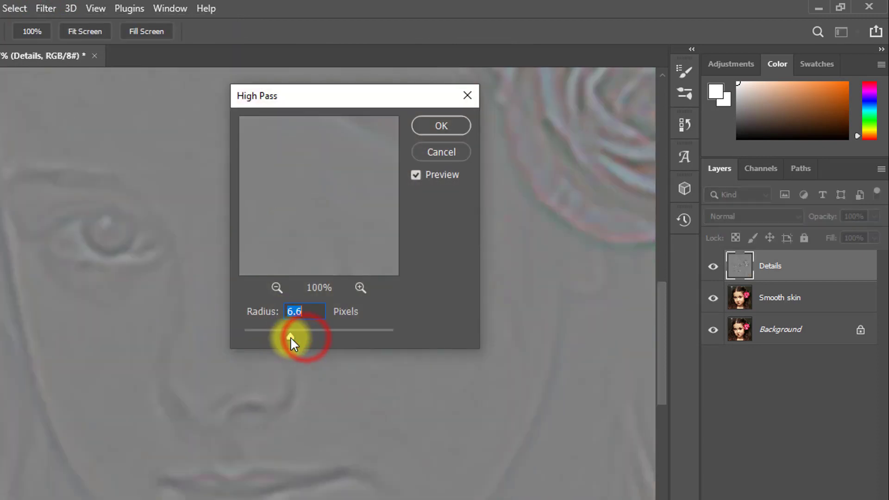
left_click(441, 126)
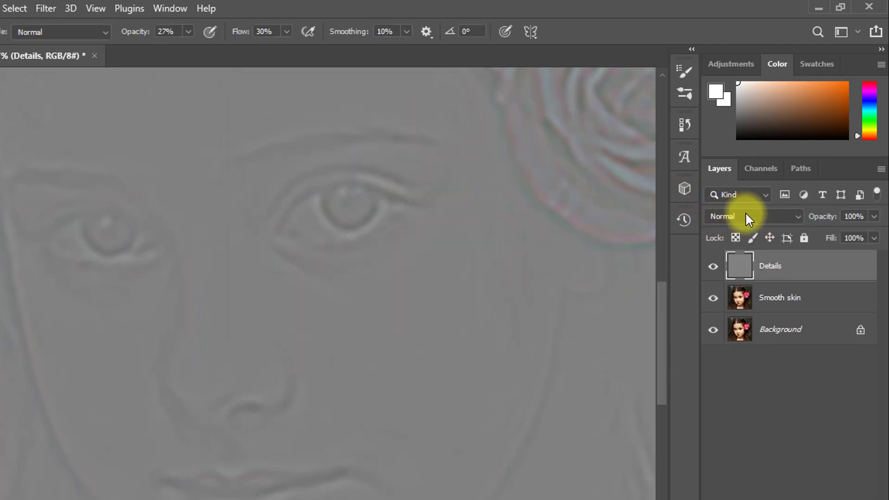
left_click(753, 216)
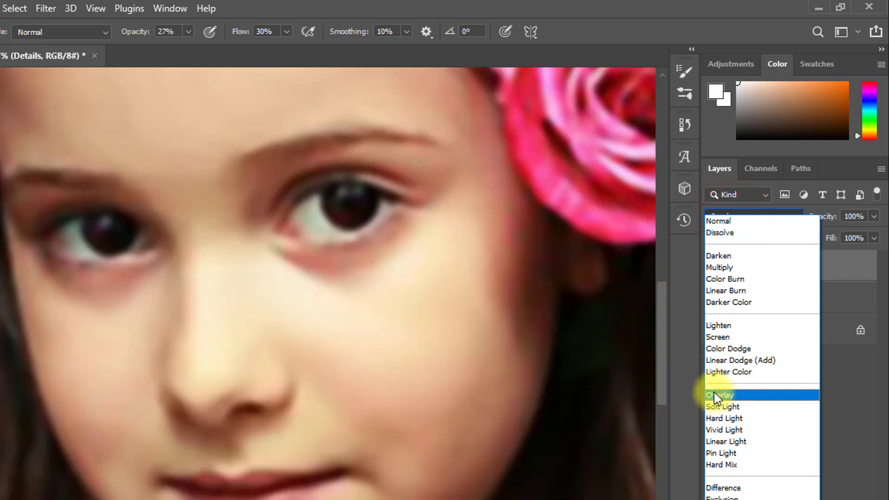
left_click(717, 394)
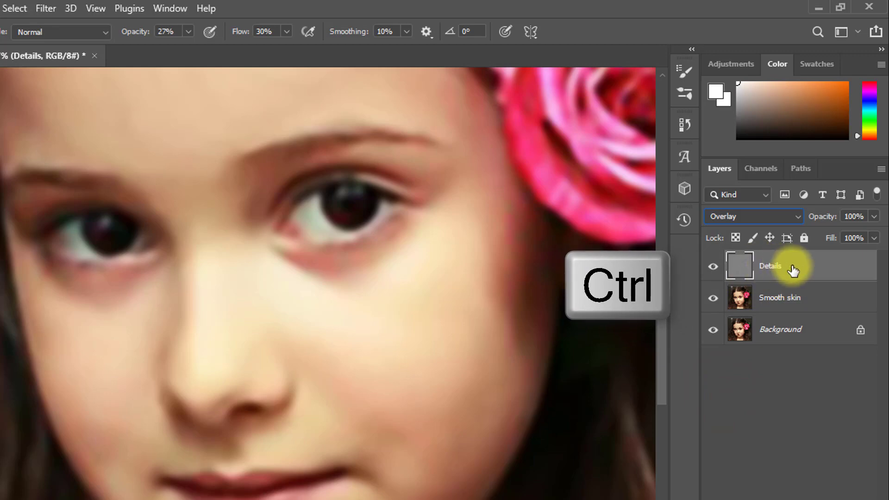
Combine Details and Smooth skin into Group 1 and add a black mask hiding the group
left_click(791, 297)
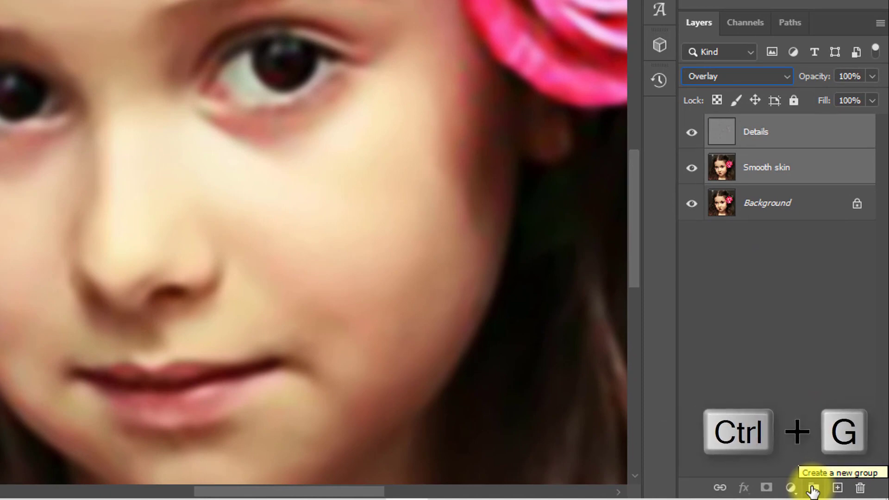
key("Ctrl+G")
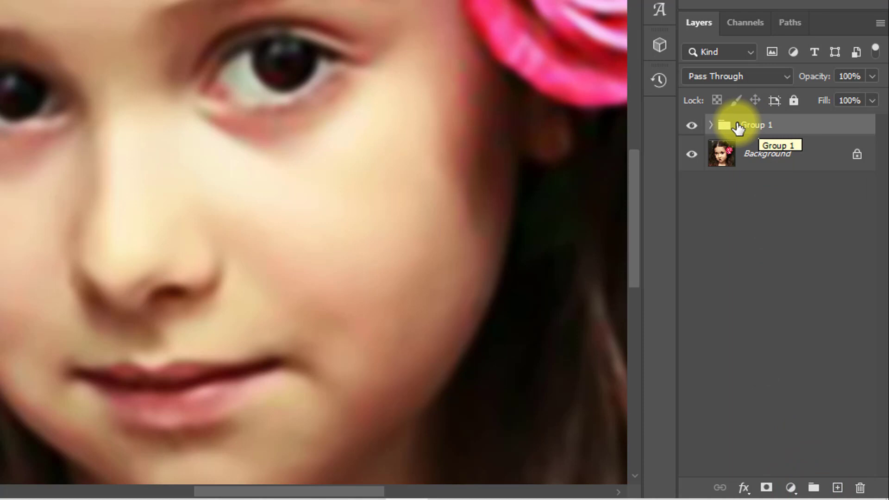
key("alt")
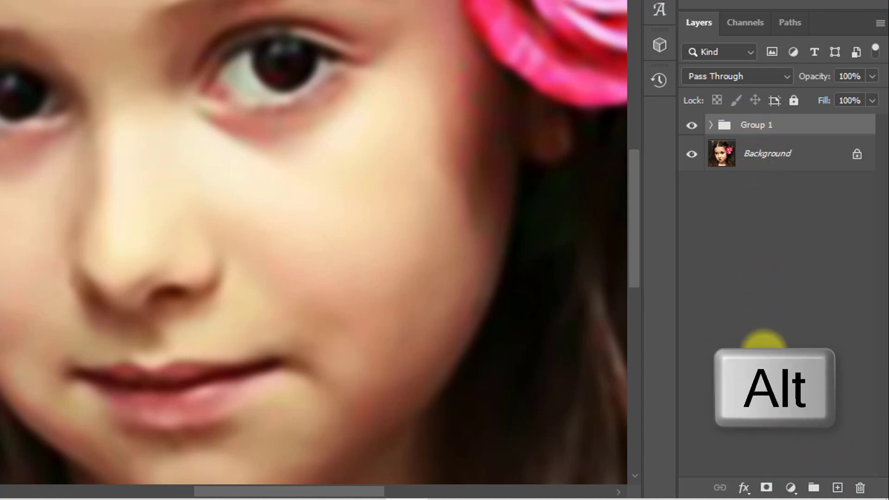
key("Alt")
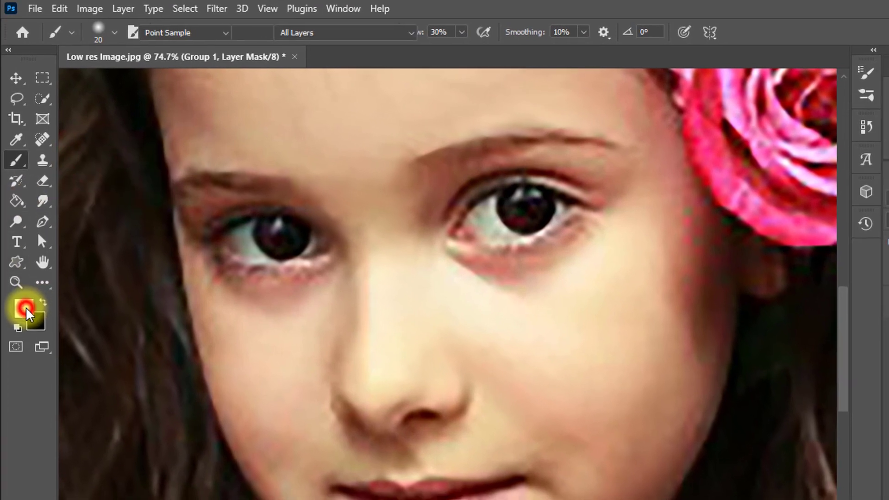
Switch the foreground colour to white for painting the face area on the Group 1 mask
left_click(24, 309)
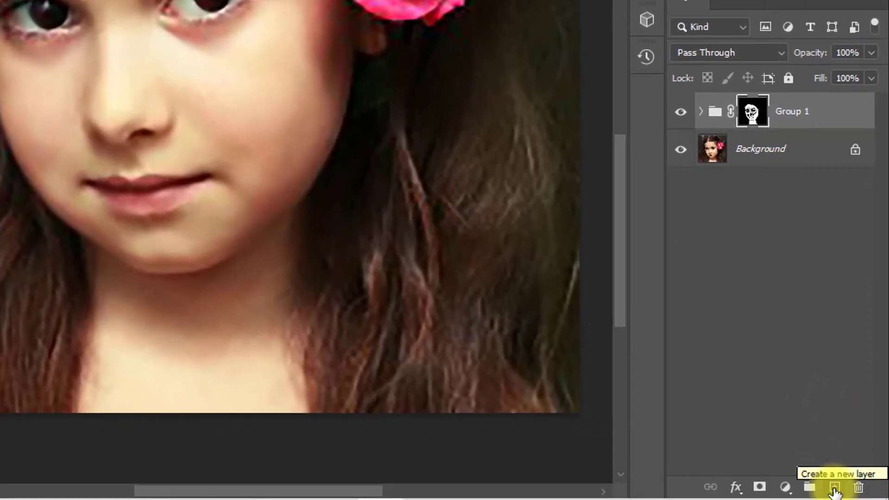
Add a new Layer 1 above the group, auto-correct its tones, and browse the Filter menu
left_click(834, 486)
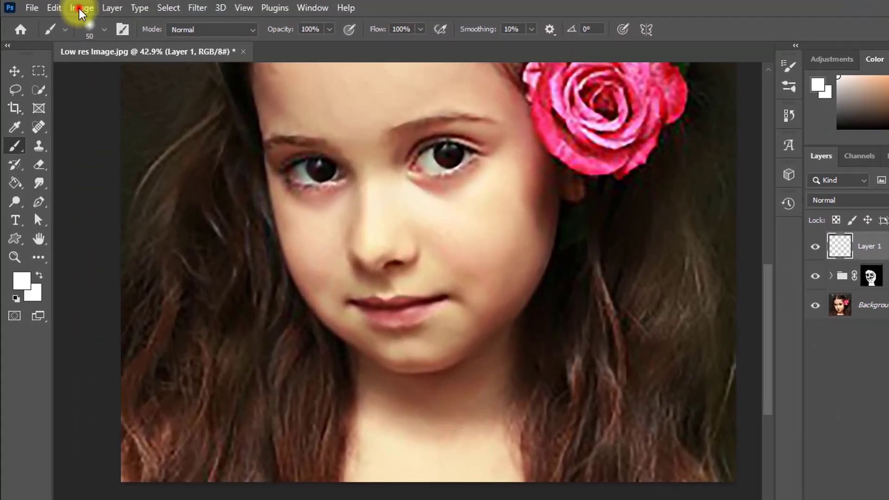
left_click(81, 7)
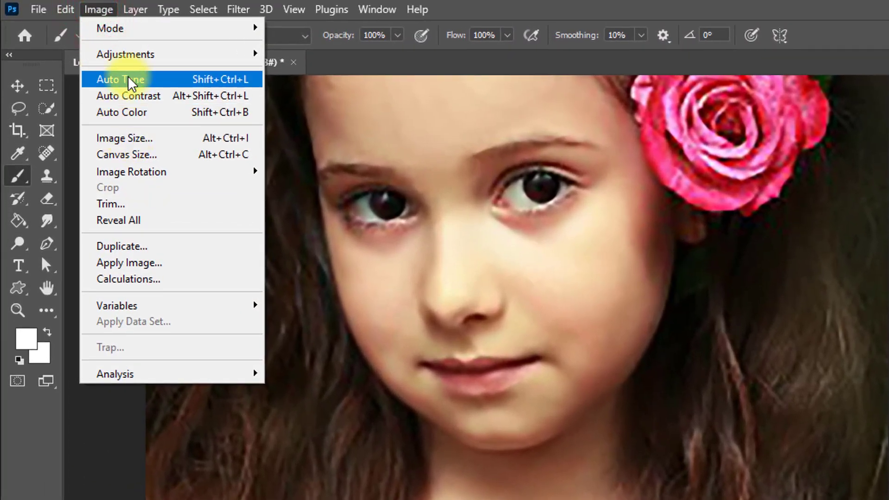
left_click(128, 263)
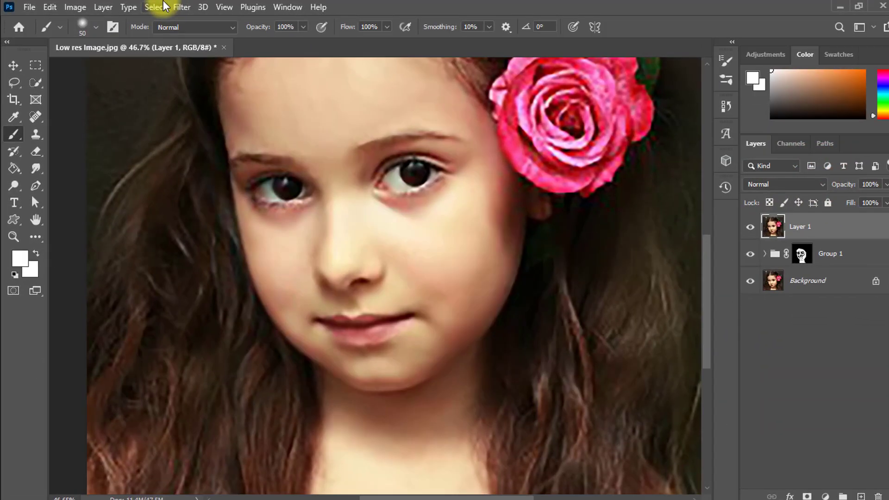
left_click(241, 9)
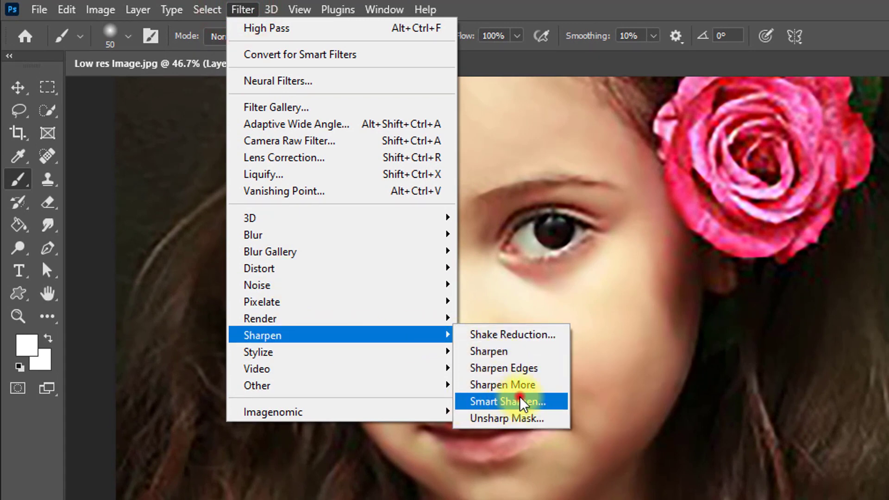
Apply Smart Sharpen to Layer 1 at 250% amount, 4 px radius and 8% noise reduction
left_click(516, 401)
type("8")
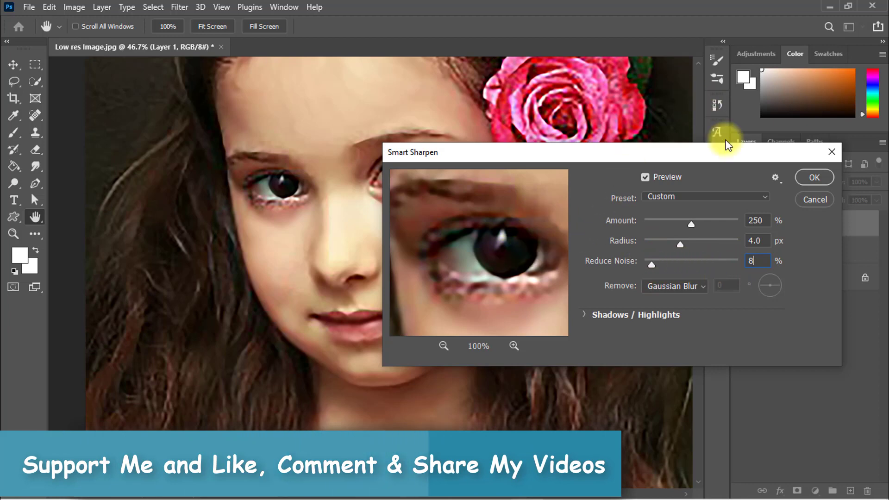
left_click(814, 177)
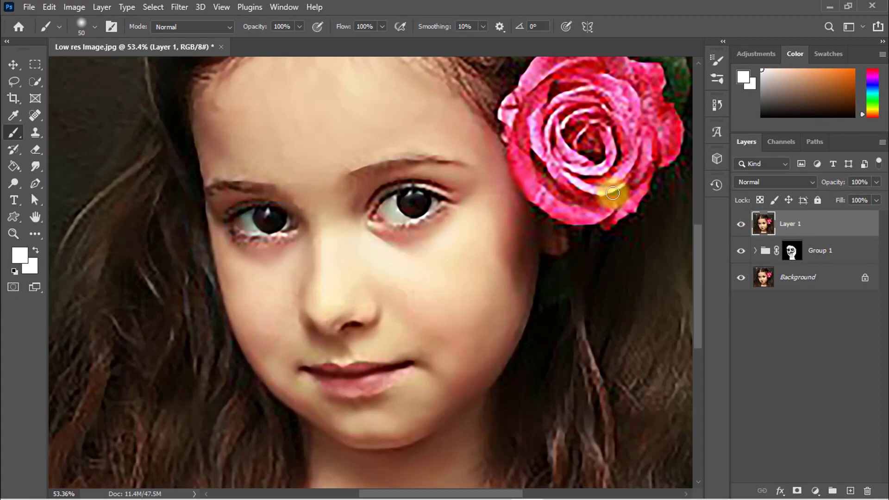
left_click(74, 8)
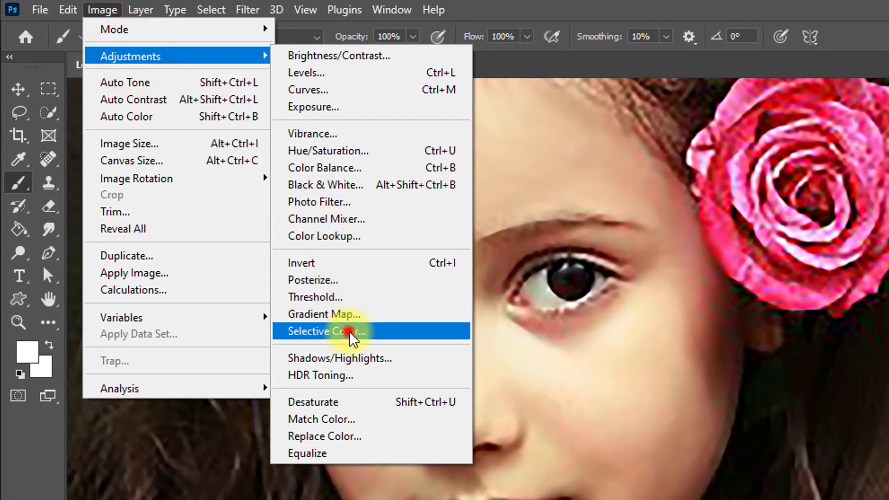
Apply Selective Color on the Yellows range, lowering Yellow to about -51%
left_click(348, 331)
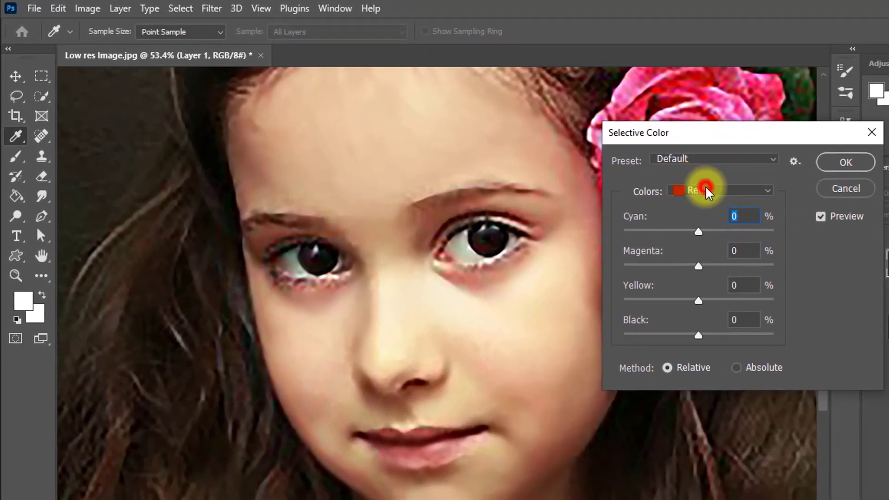
left_click(718, 191)
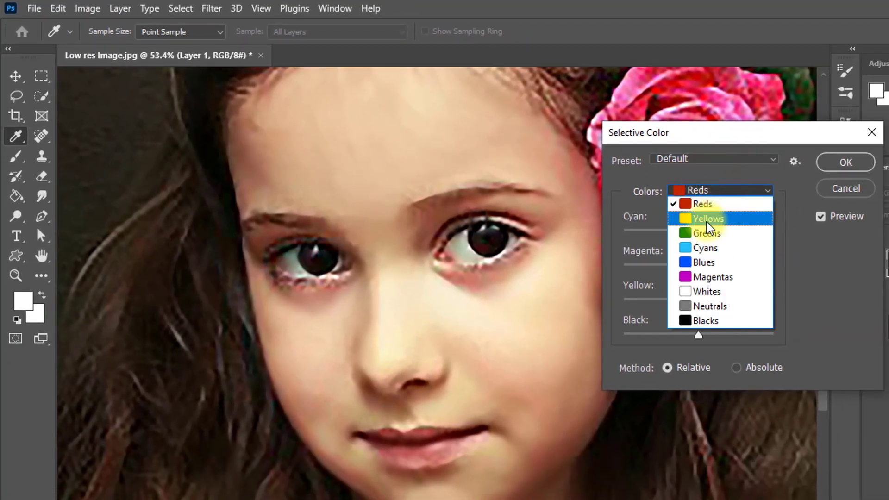
left_click(708, 219)
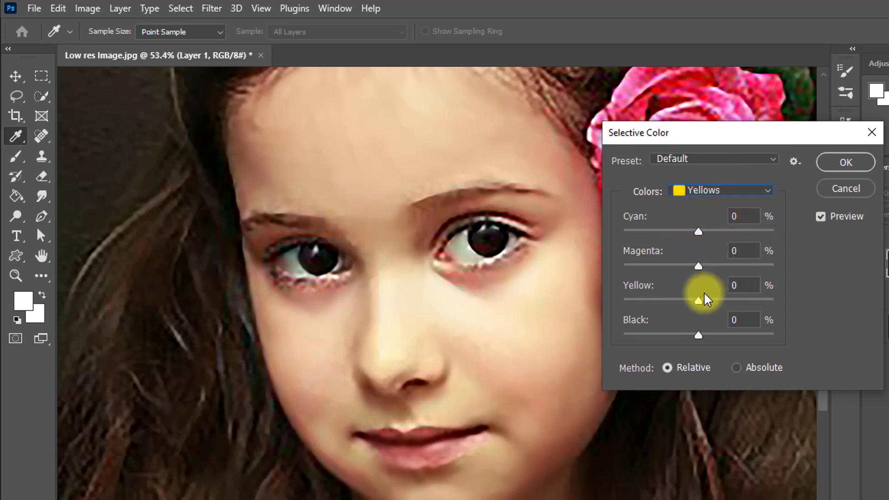
left_click_drag(698, 299, 672, 299)
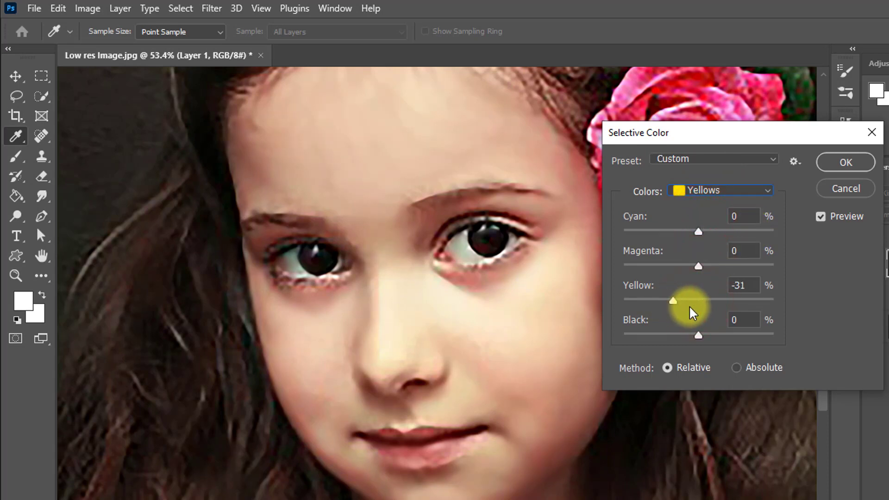
left_click_drag(673, 300, 661, 300)
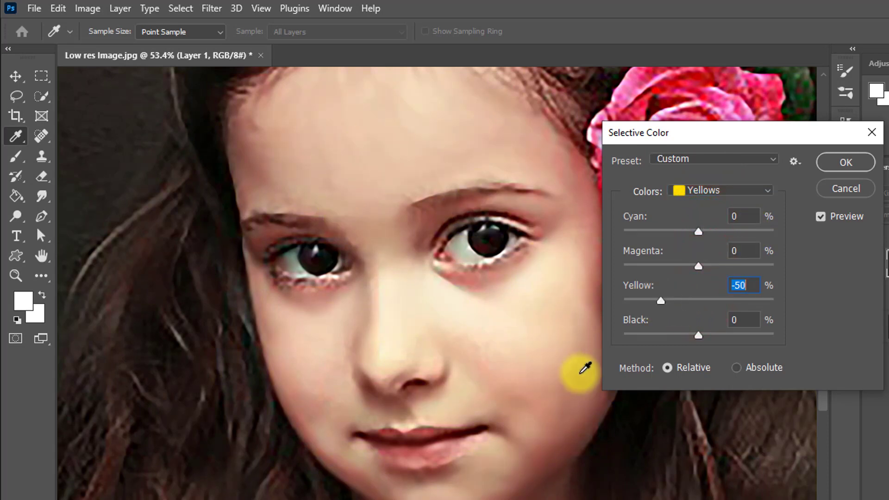
mouse_move(670, 316)
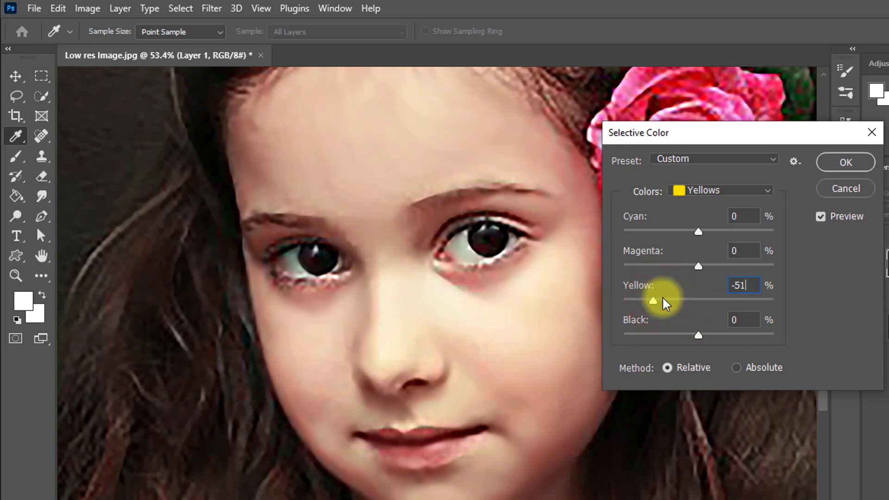
left_click_drag(651, 300, 663, 300)
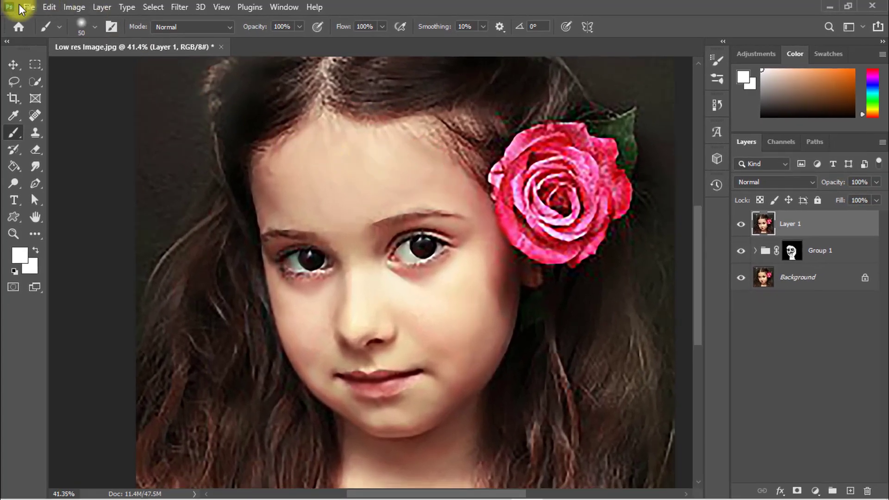
Save the portrait as a JPEG named High Resolution photo at maximum quality 12
left_click(31, 7)
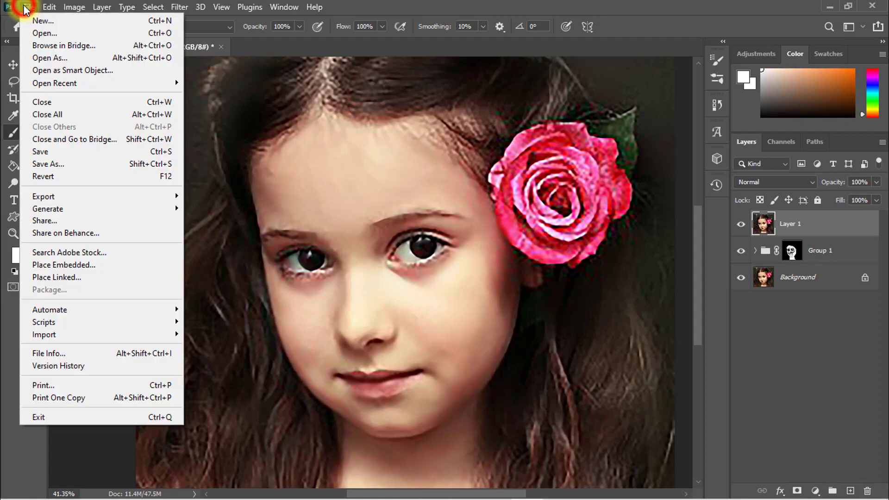
mouse_move(74, 171)
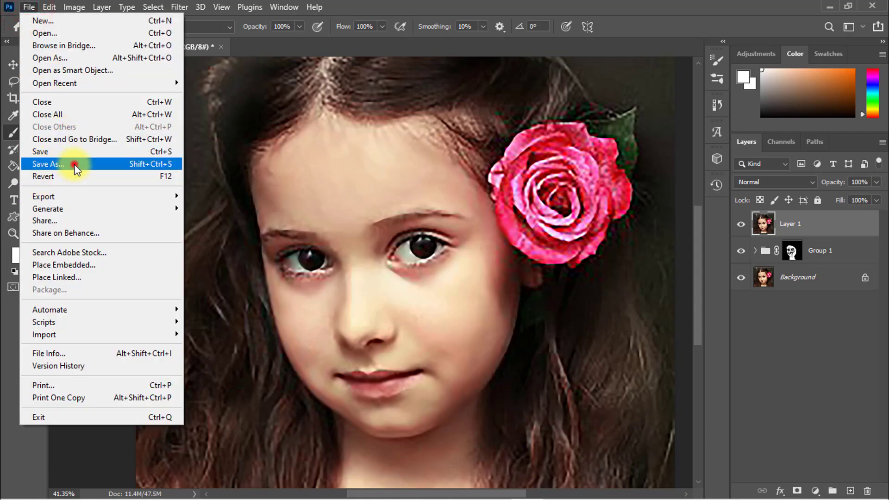
left_click(44, 164)
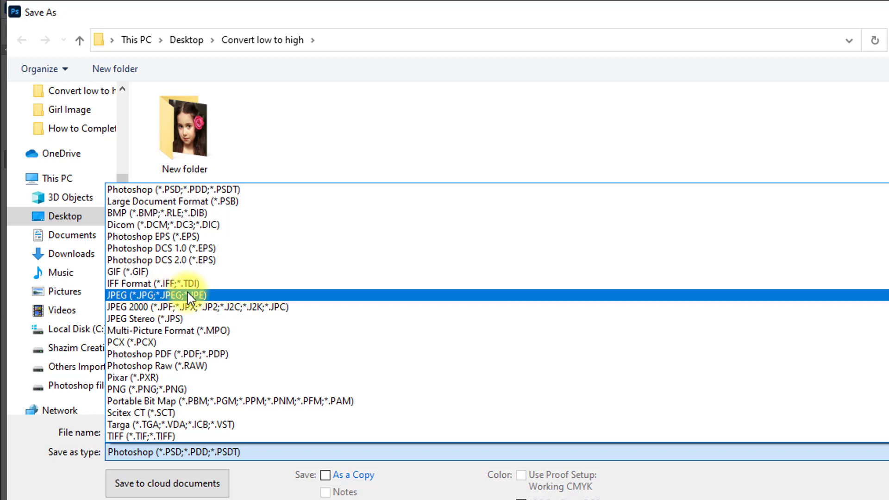
left_click(151, 295)
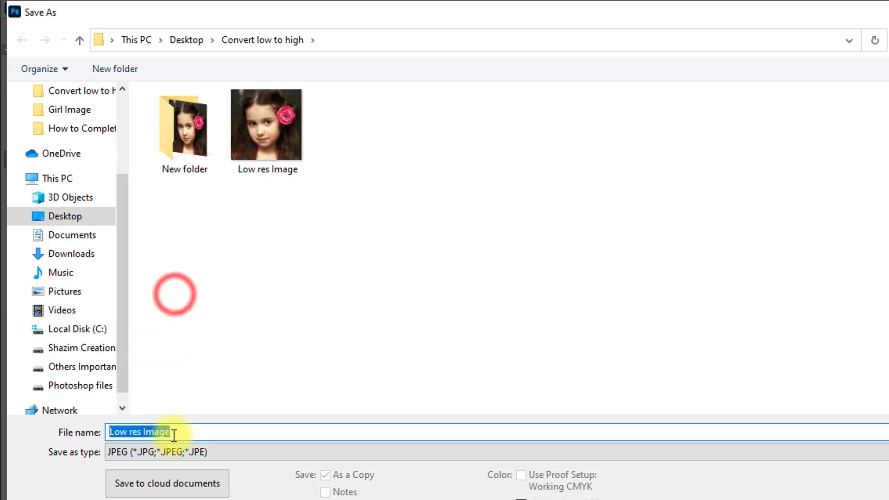
type("High")
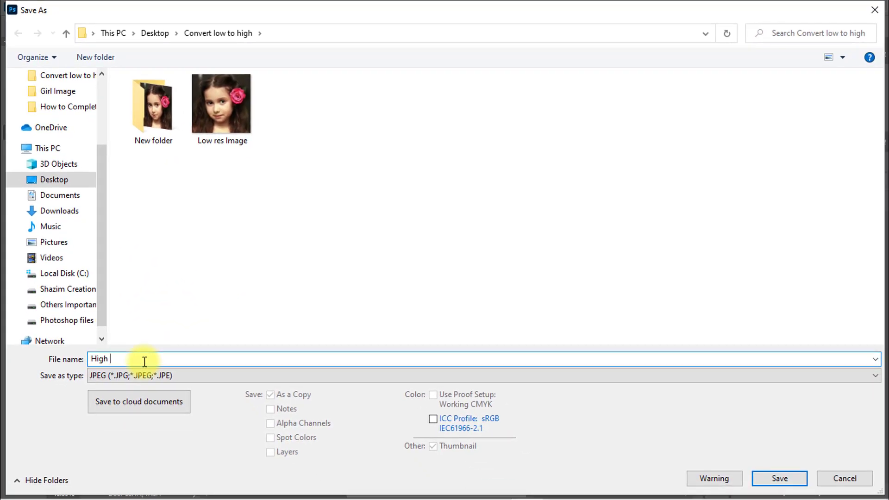
type("Resolution")
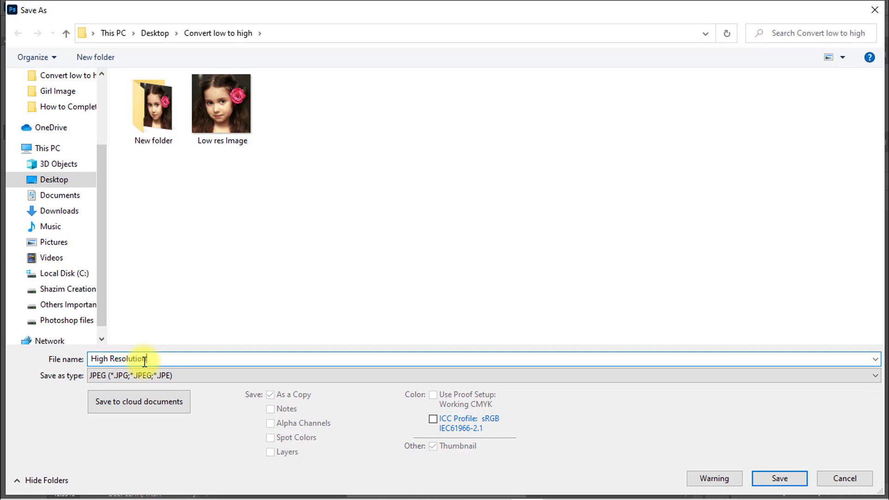
left_click(780, 478)
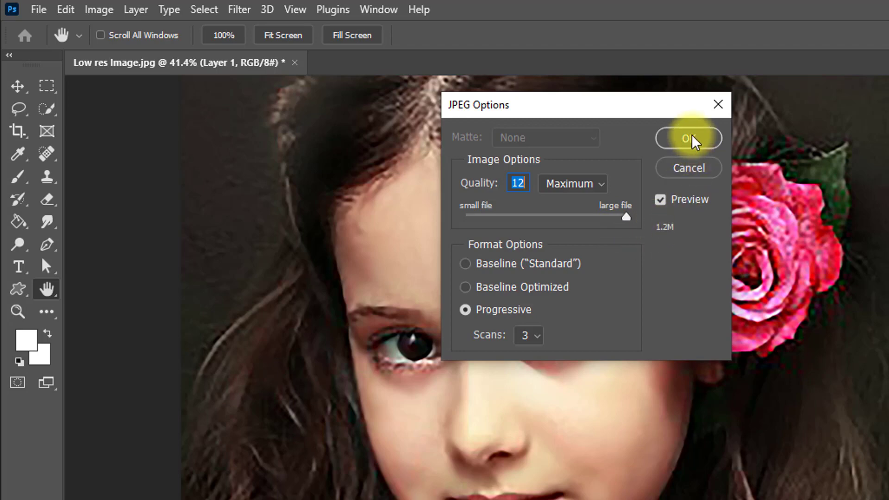
left_click(688, 138)
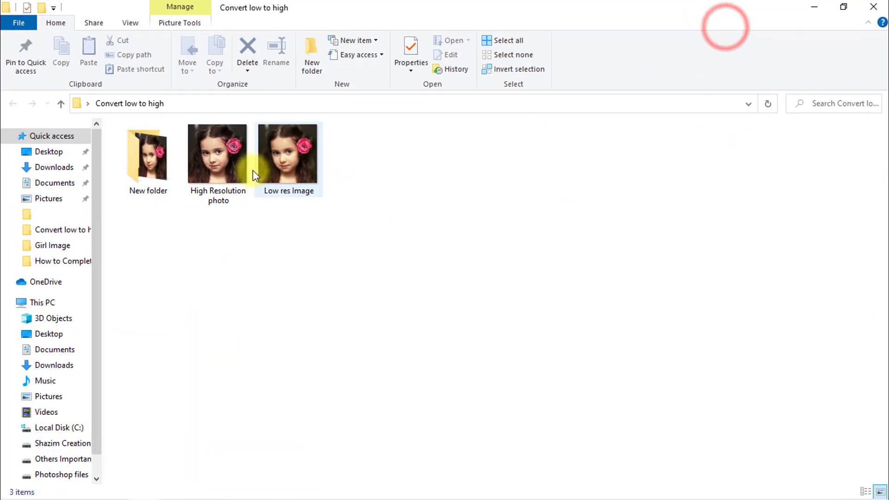
double_click(288, 153)
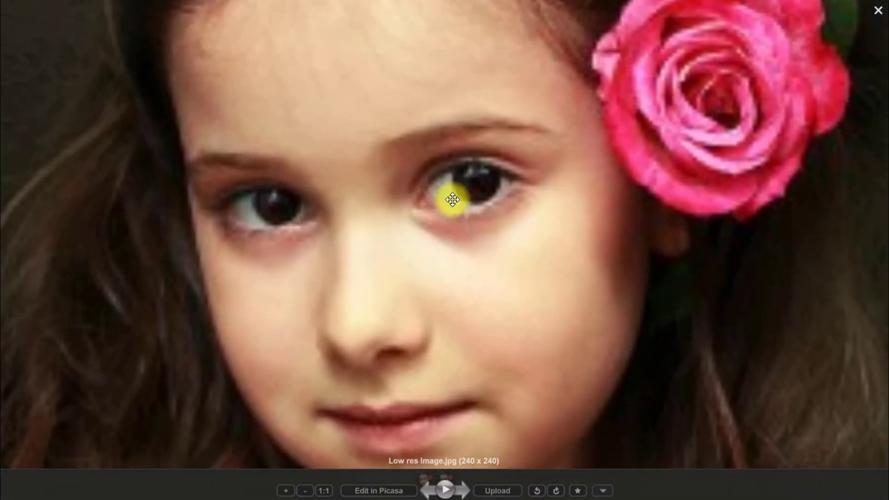
left_click(287, 490)
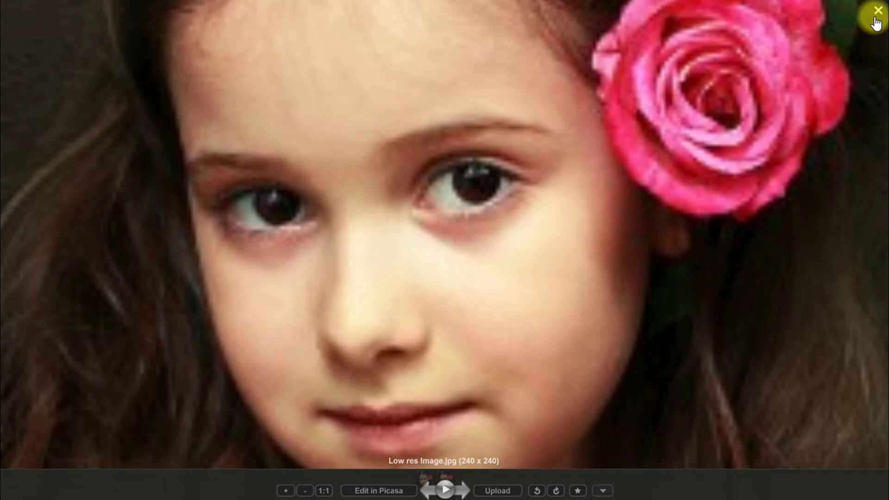
left_click(880, 10)
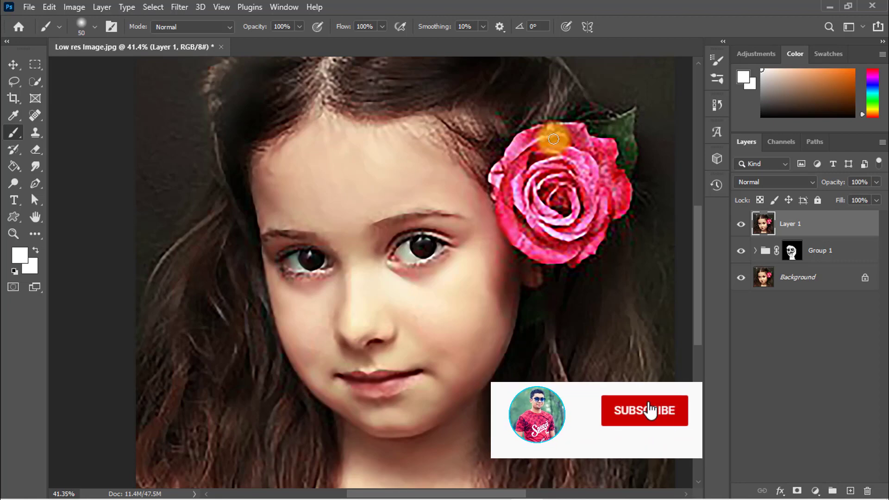
left_click(644, 411)
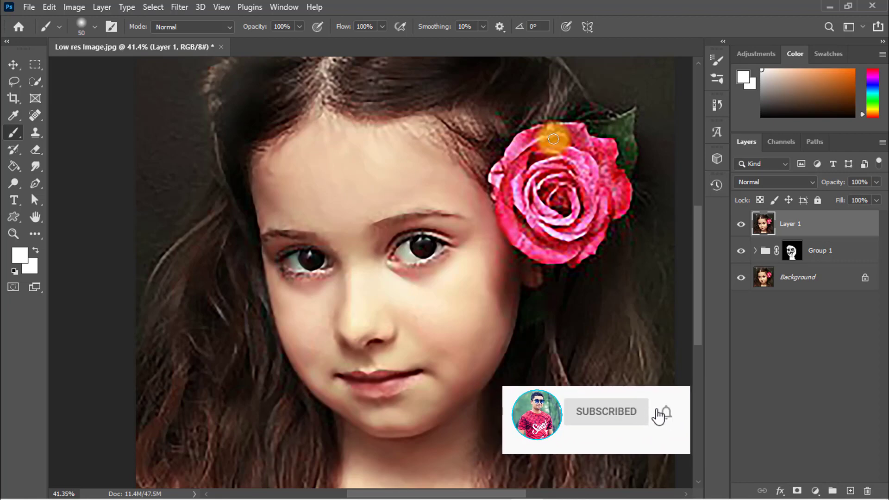
left_click(664, 413)
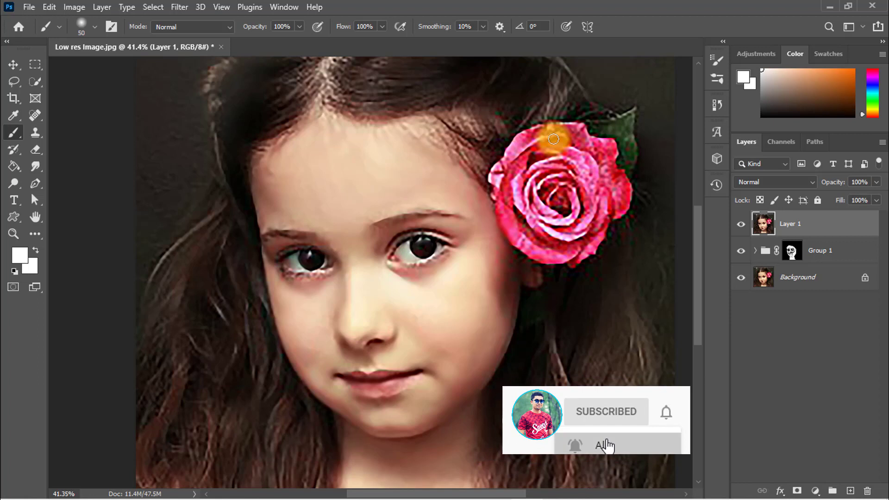